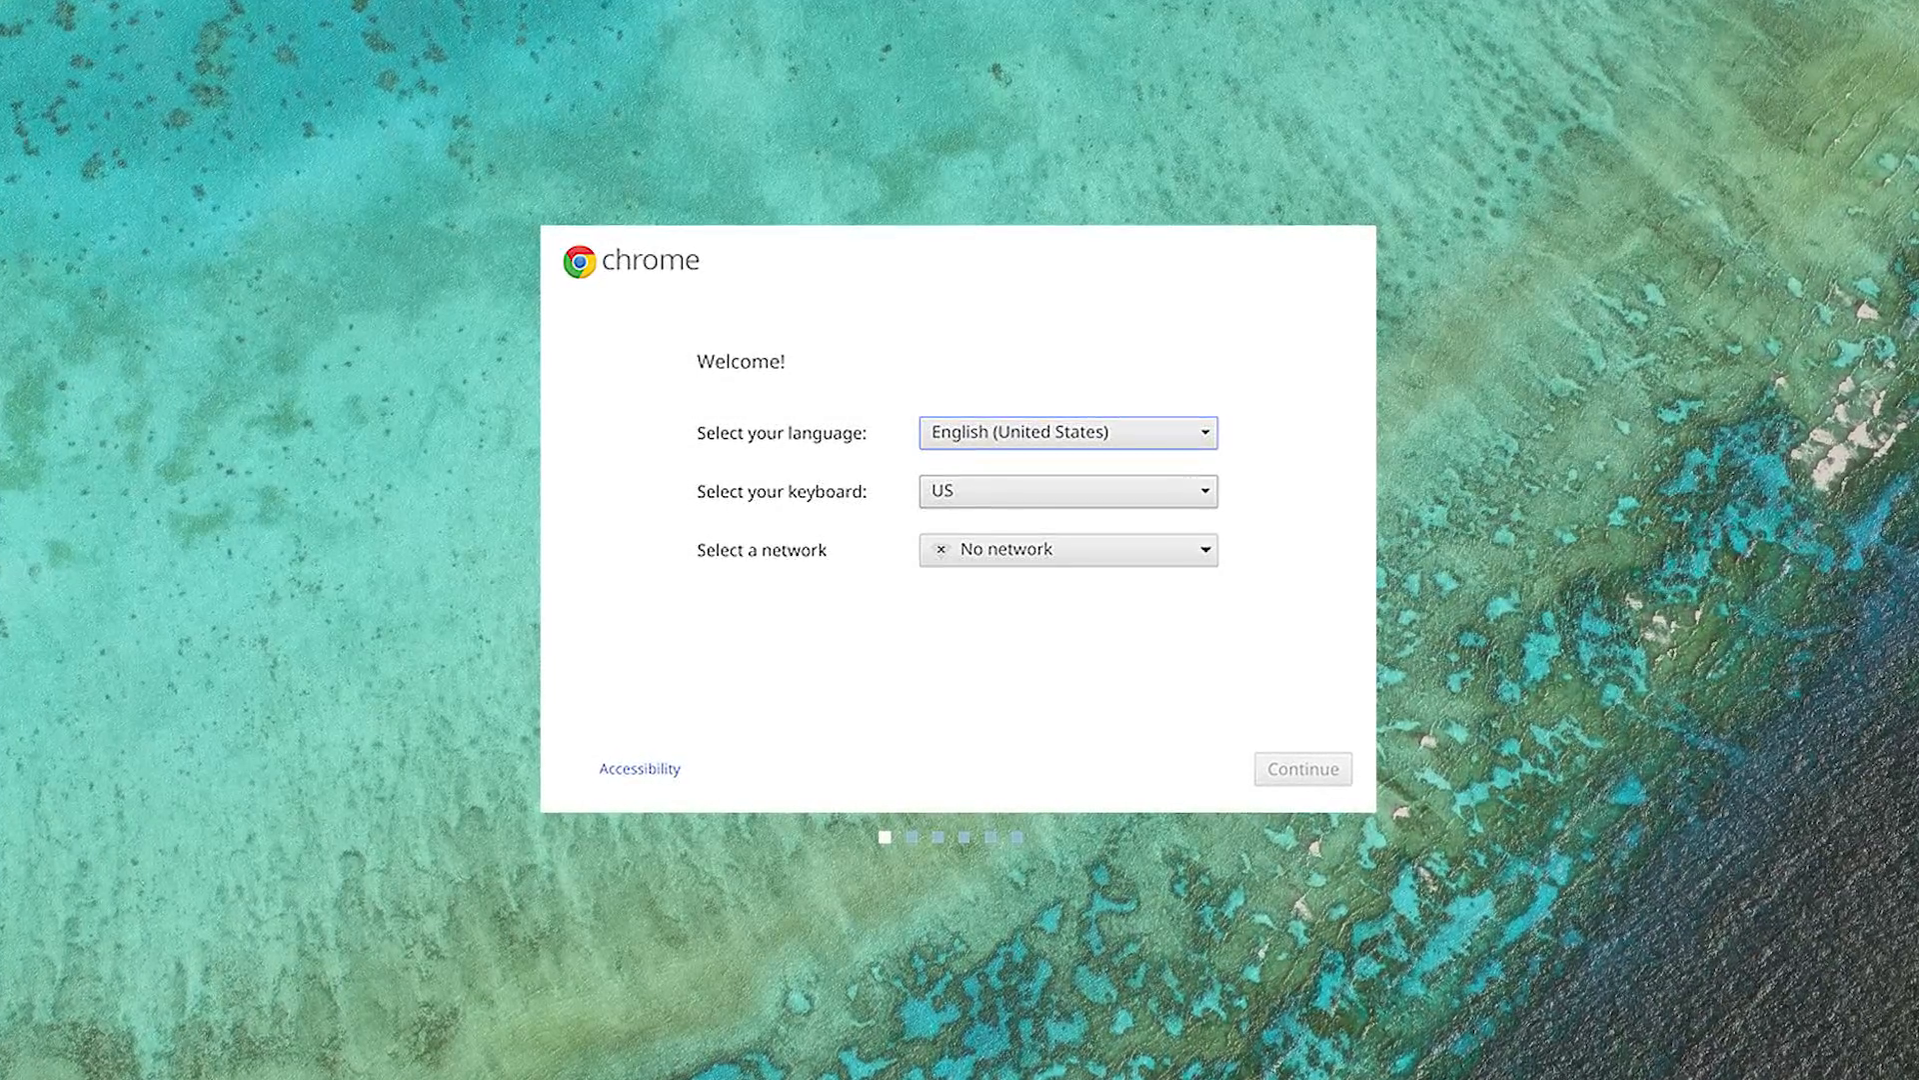
Move past the Welcome screen and accept the Chrome OS terms
left_click(1301, 769)
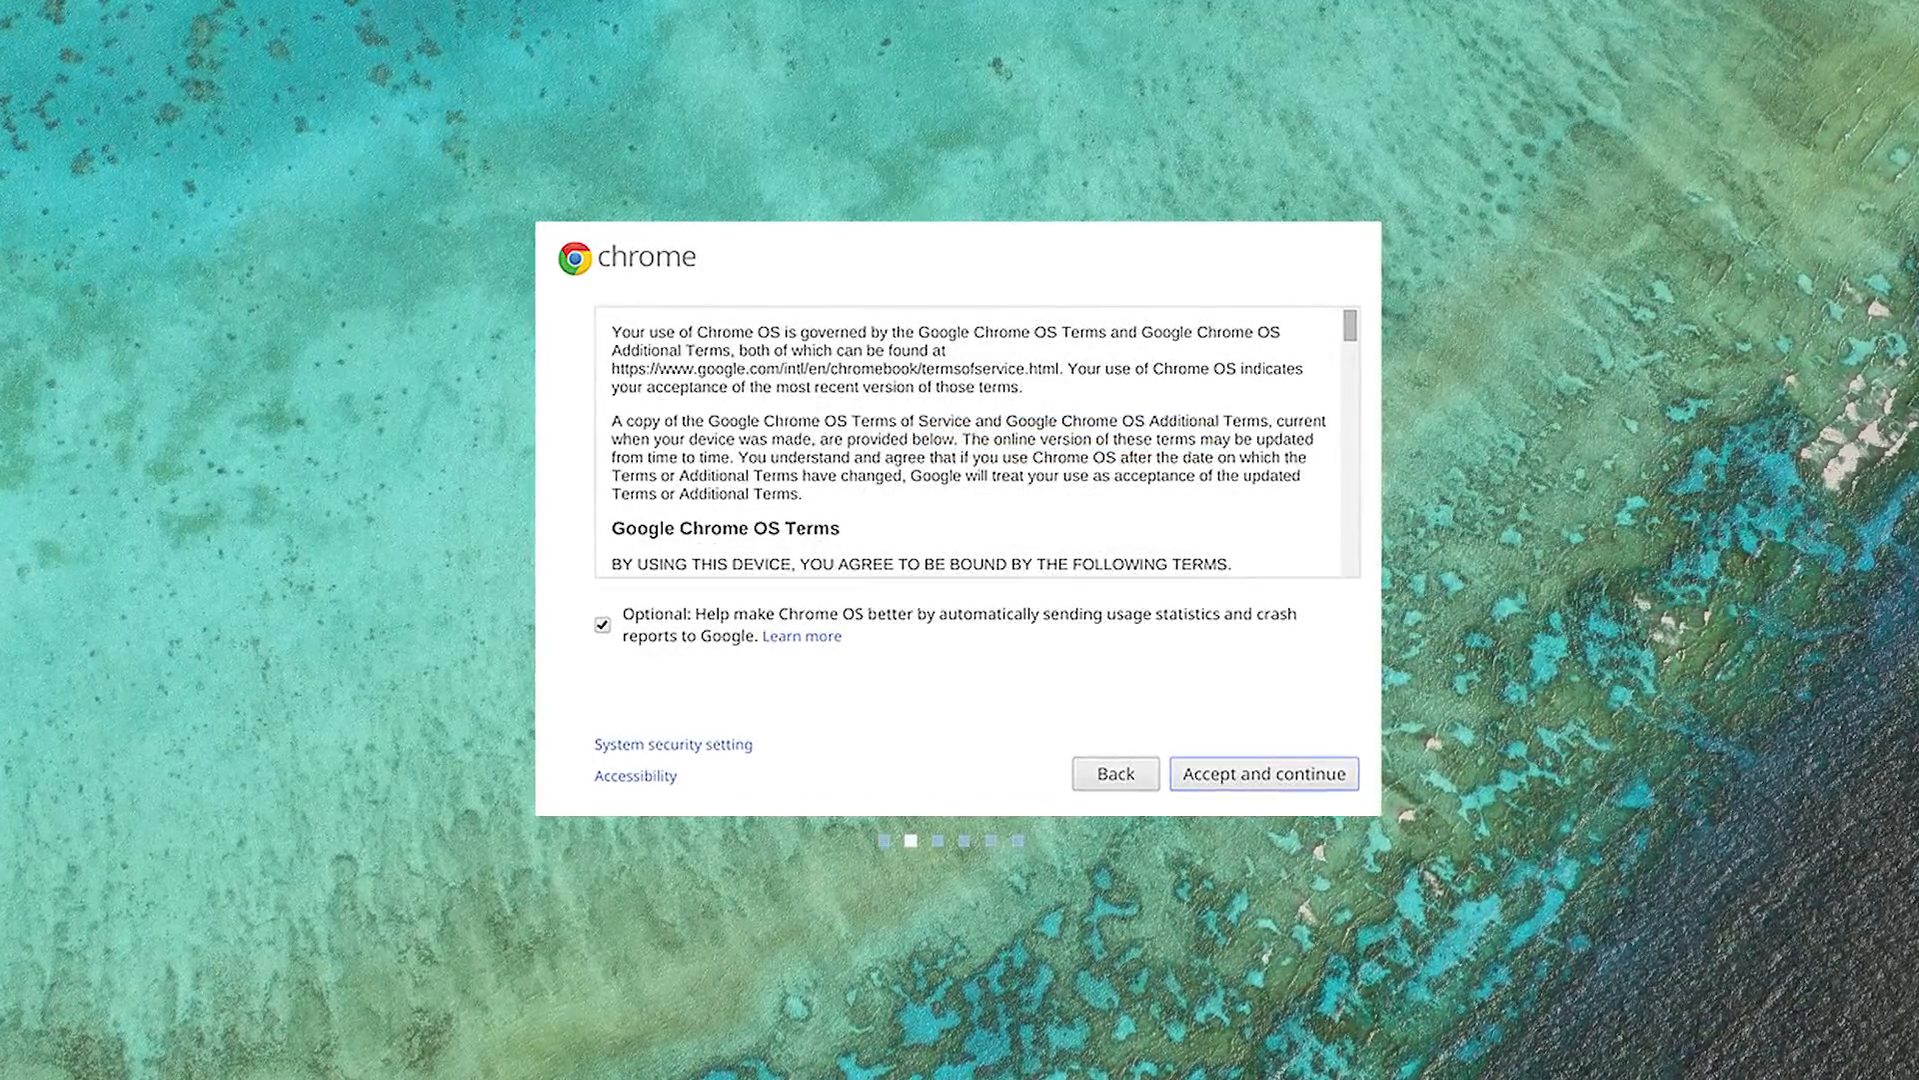
left_click(1261, 772)
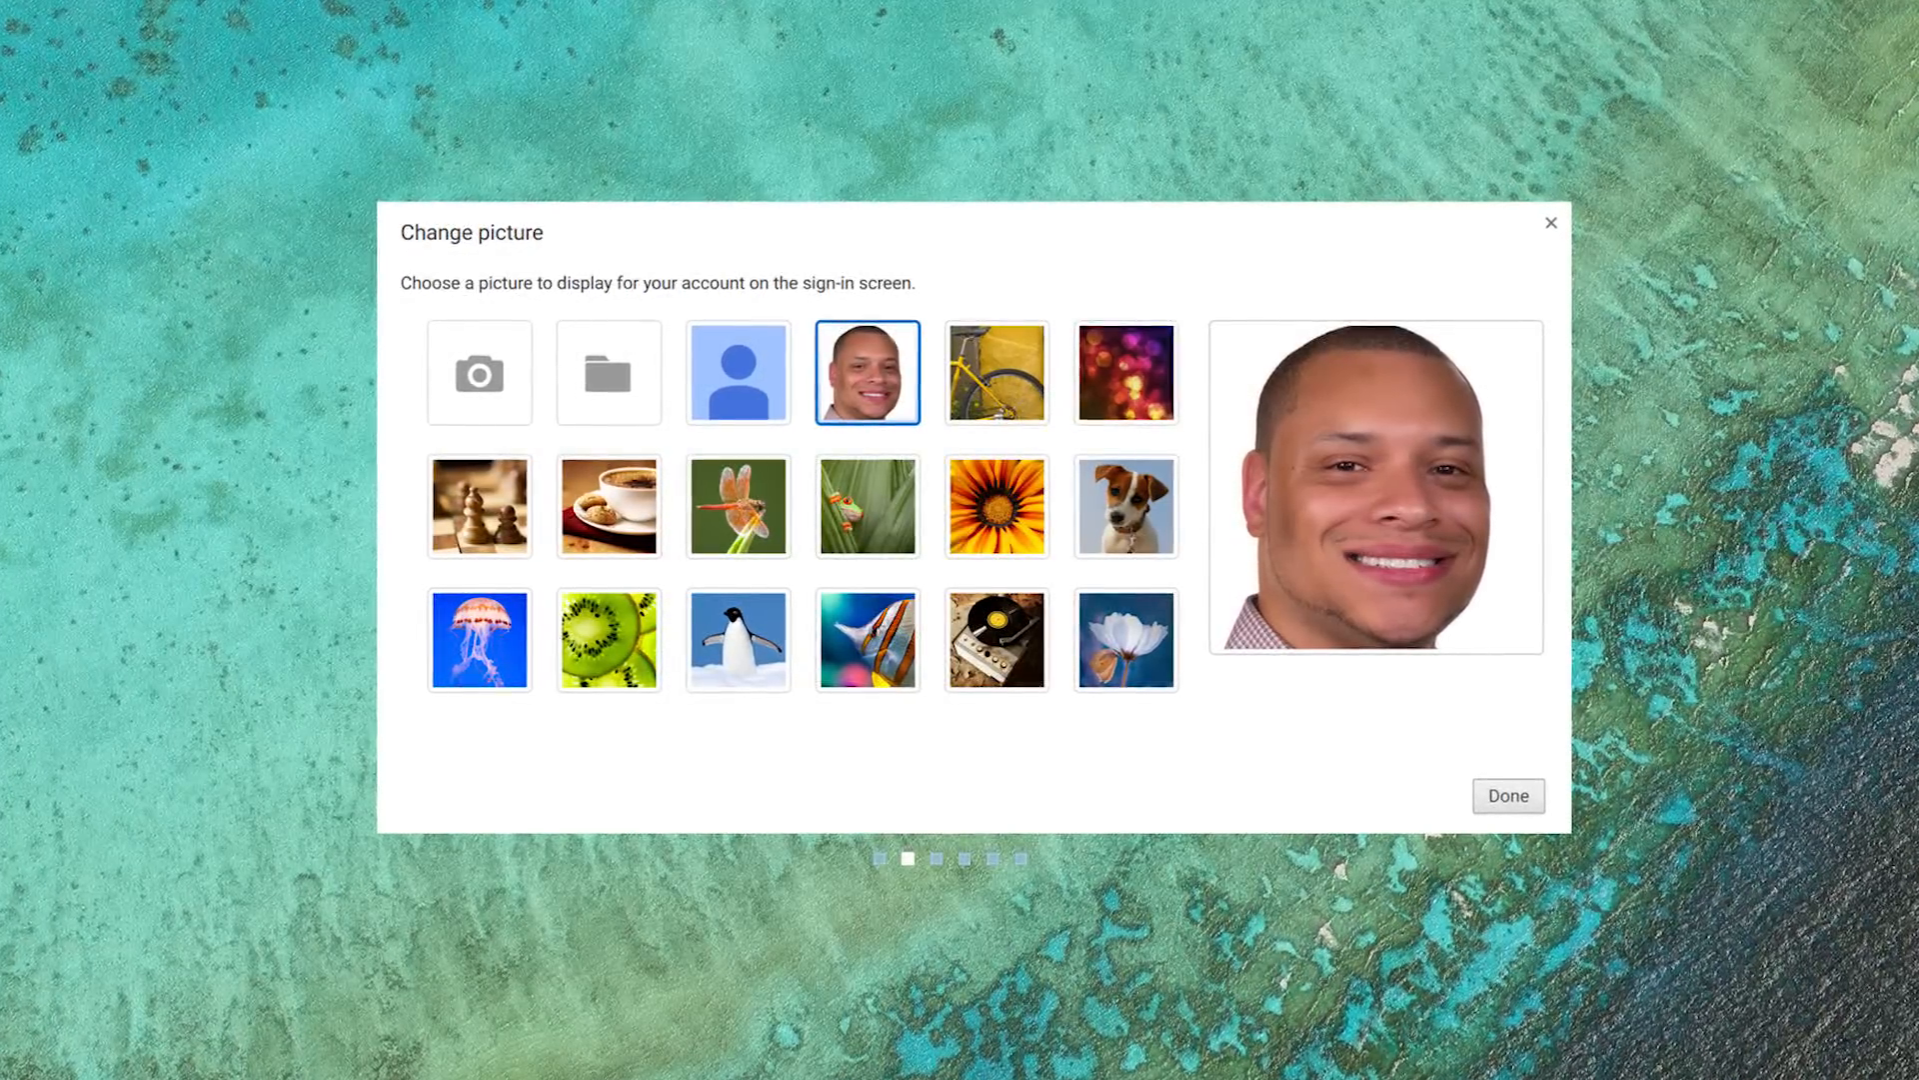
Confirm the chosen photo as the account picture to finish setup
left_click(1508, 796)
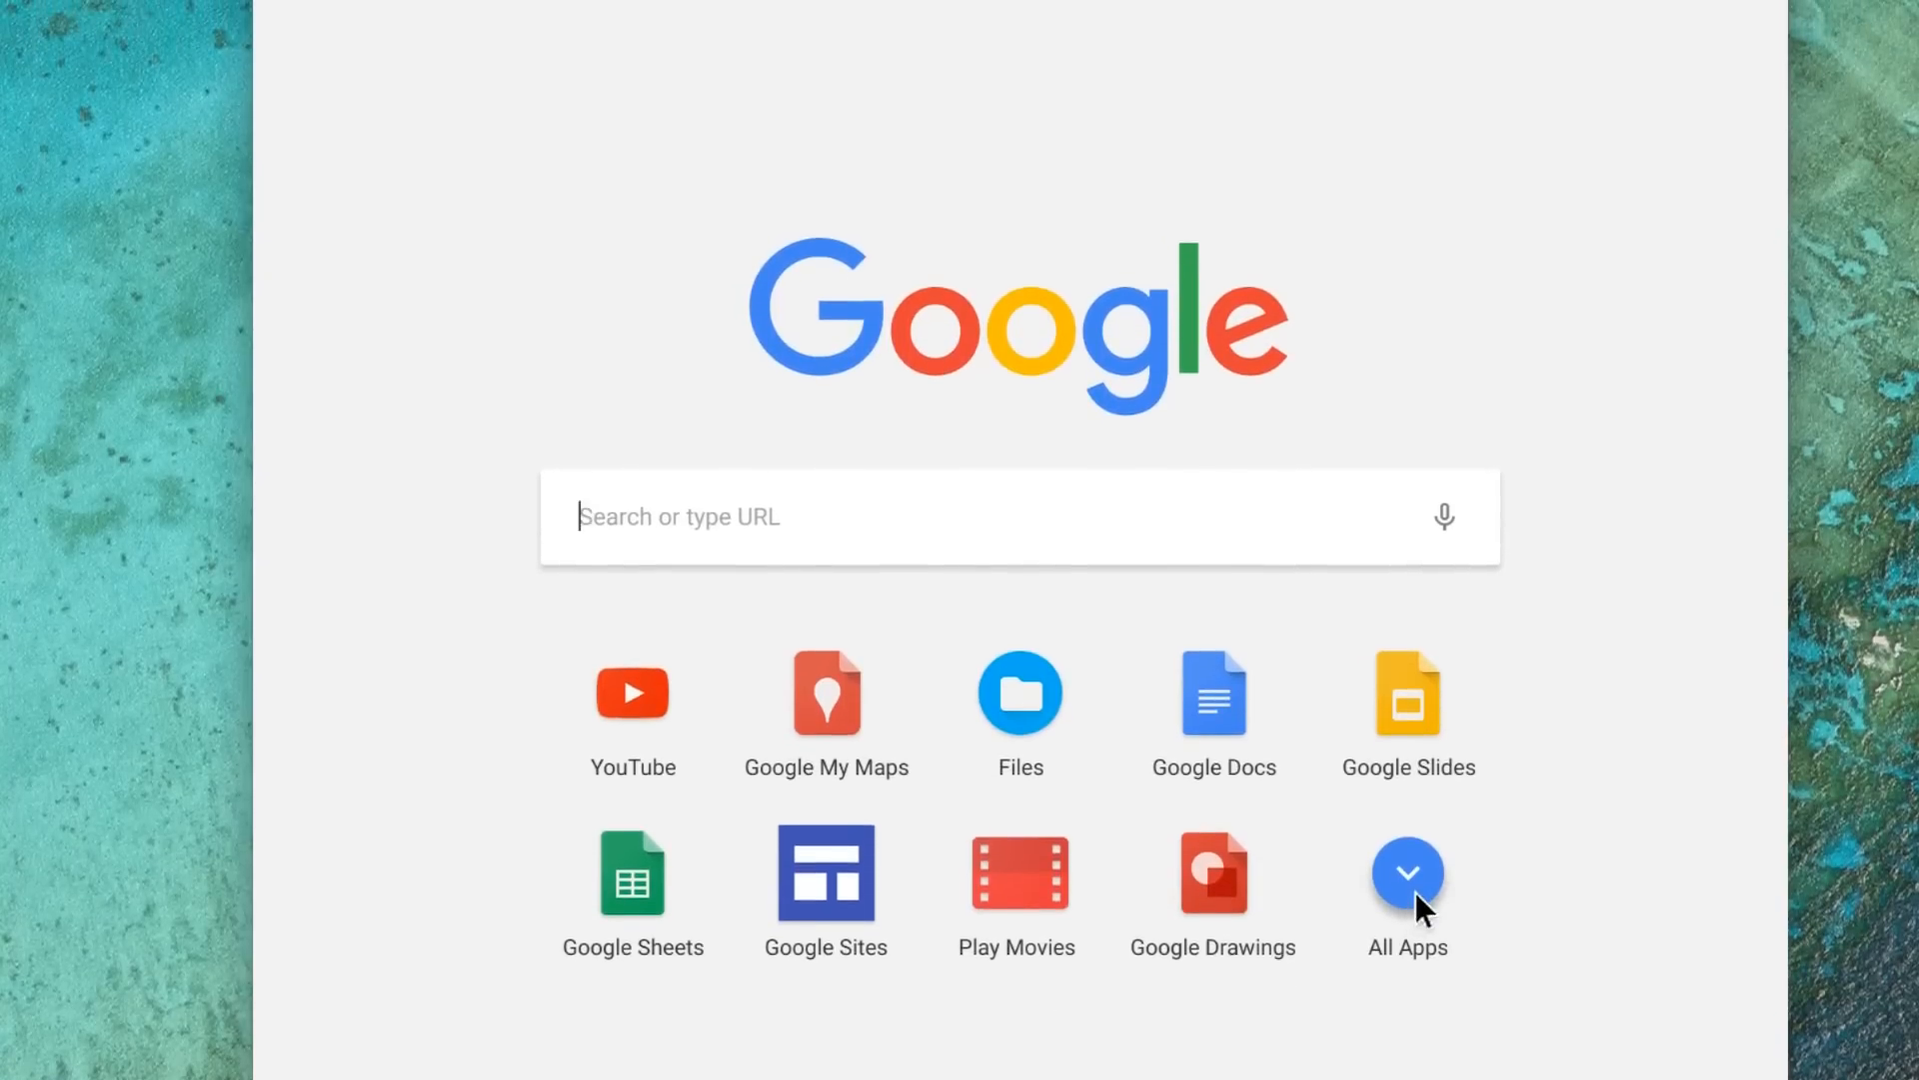
Show all installed apps, scroll the list, and bring up Google Forms' options
left_click(1407, 871)
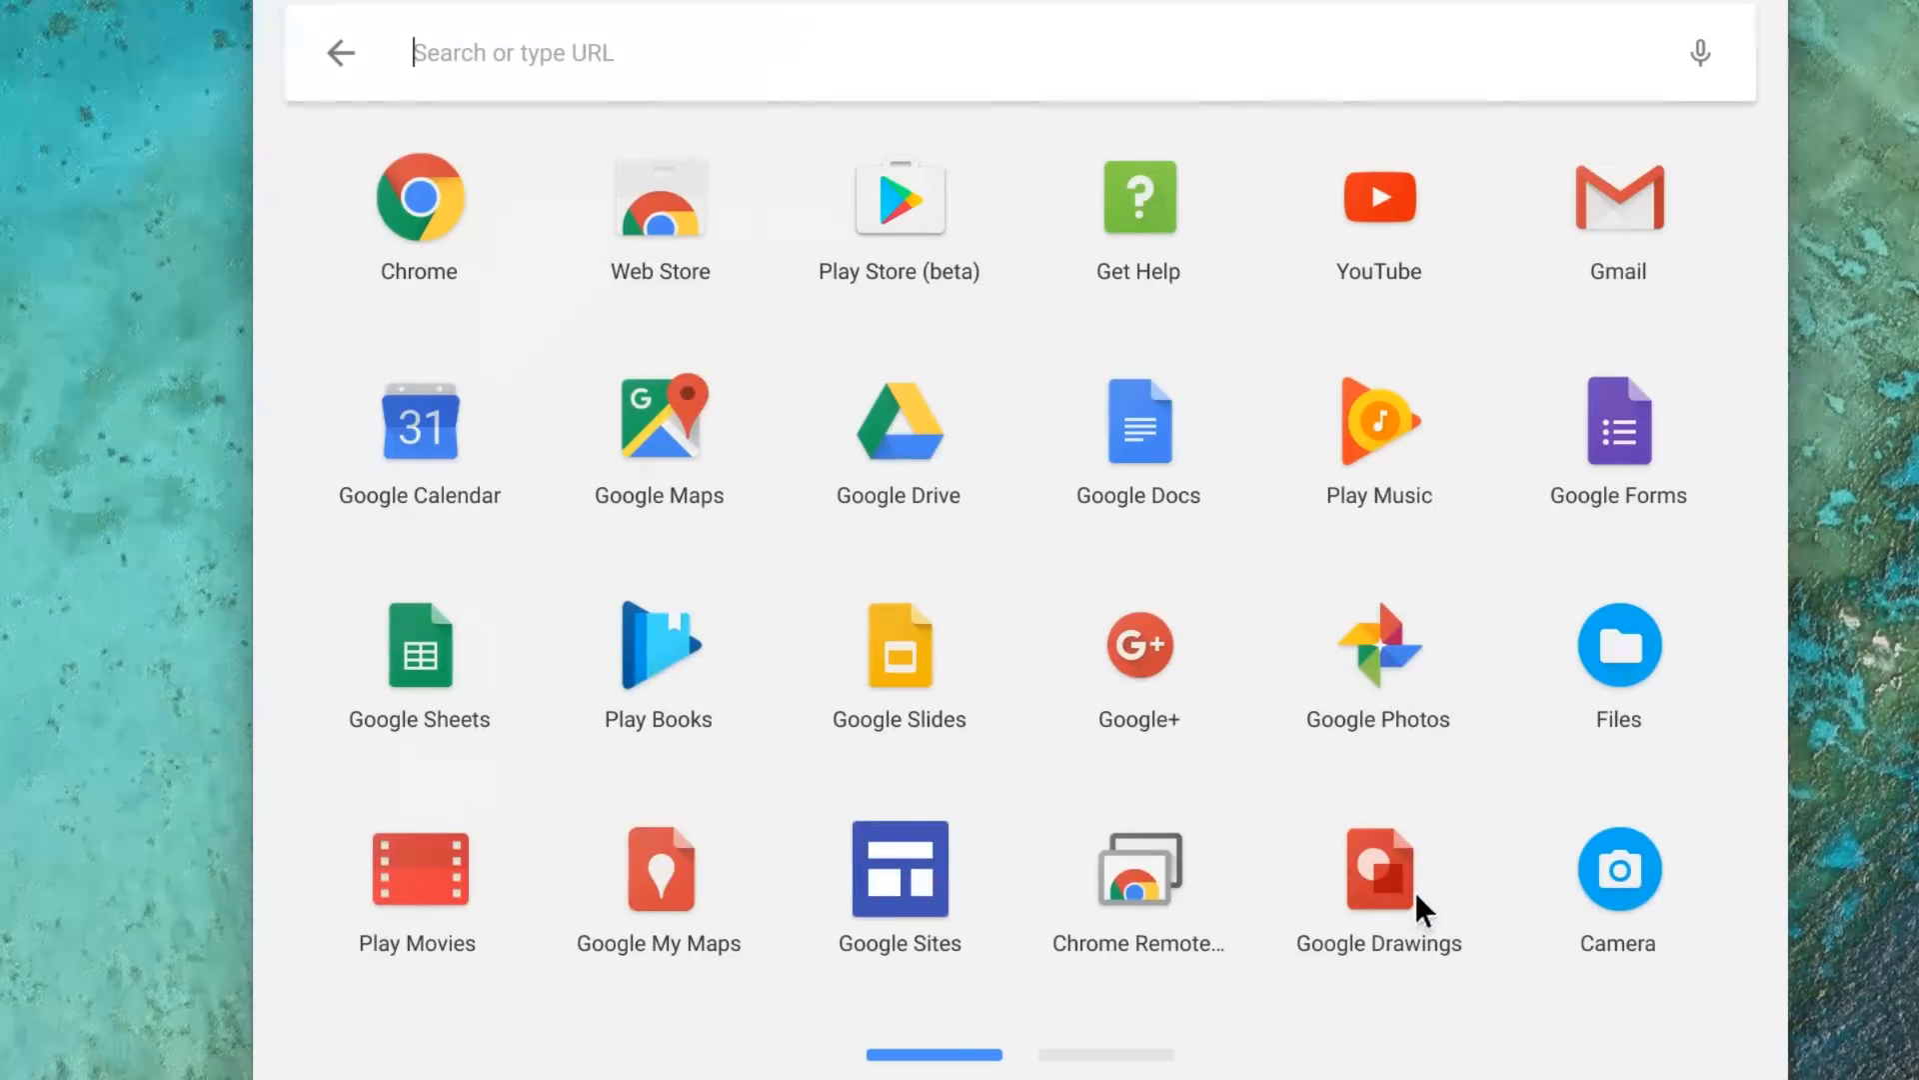
mouse_move(1402, 542)
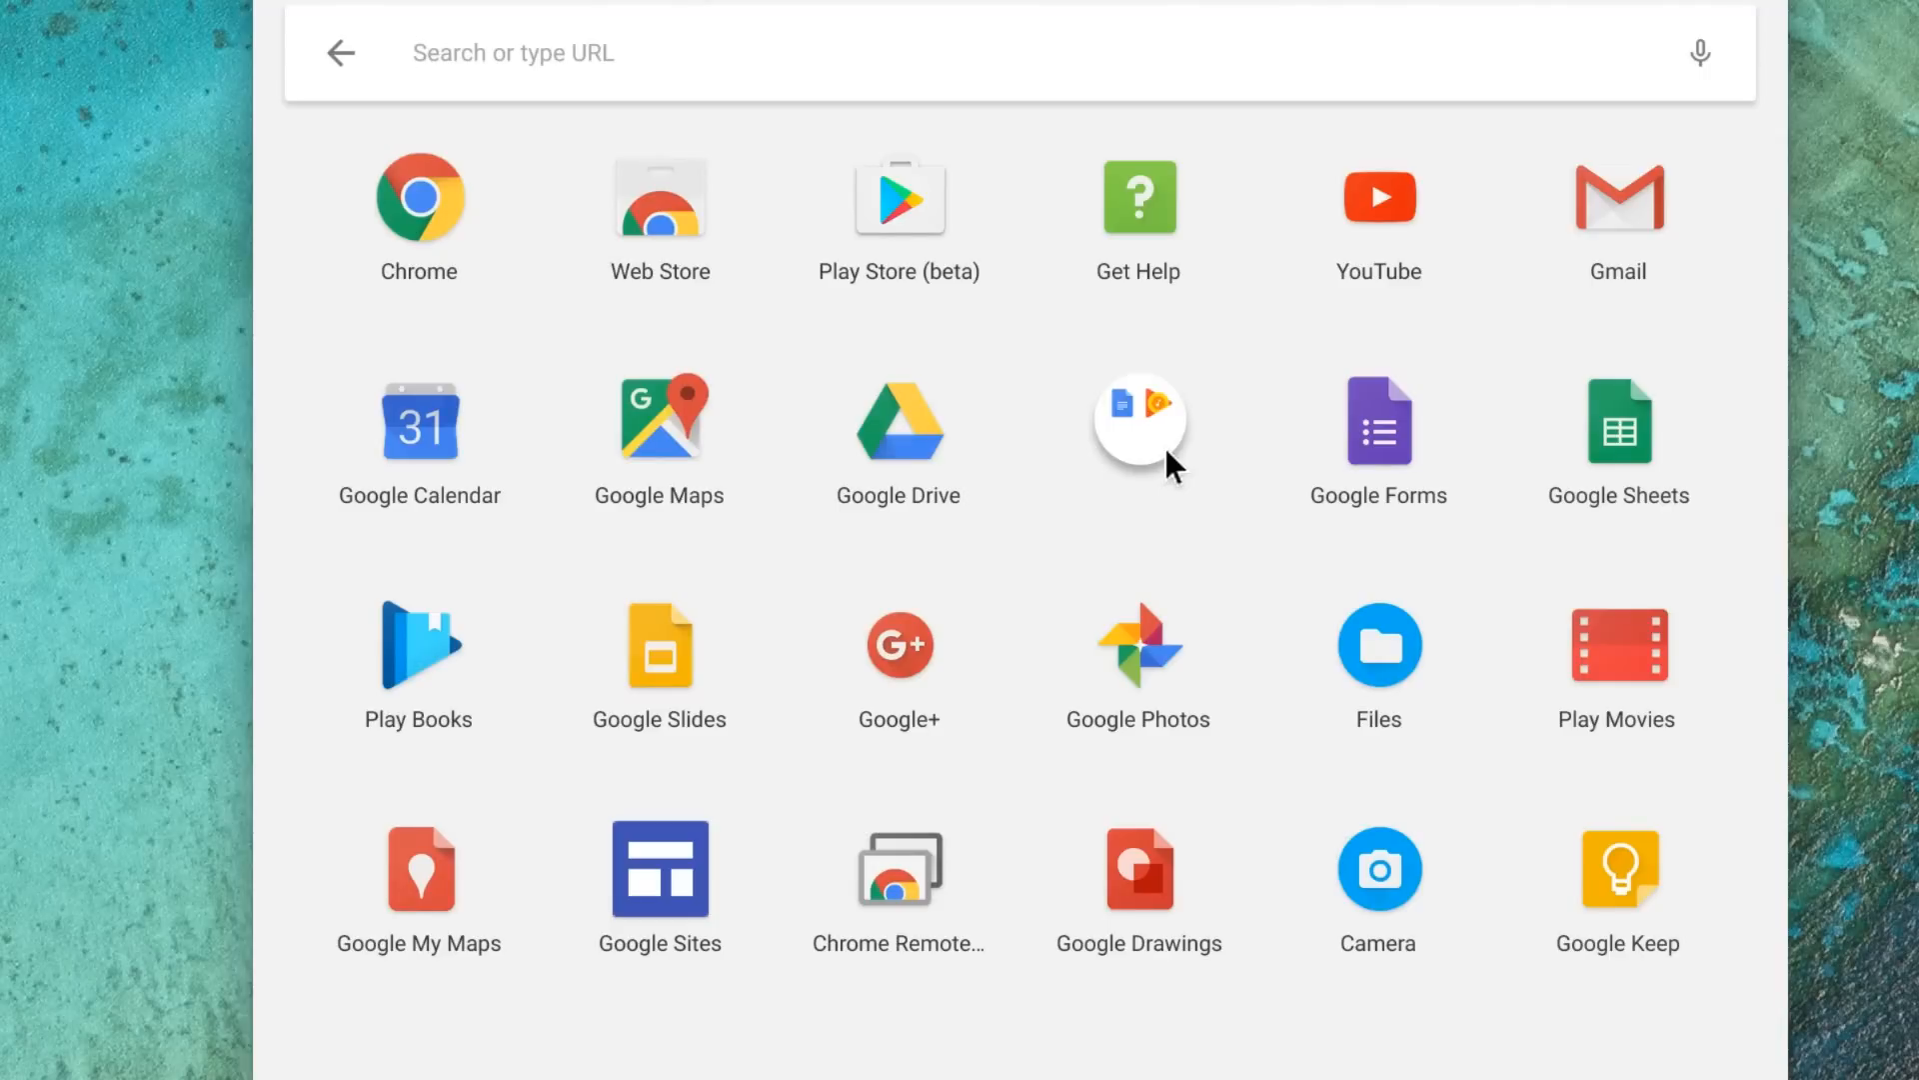
scroll("down", 3)
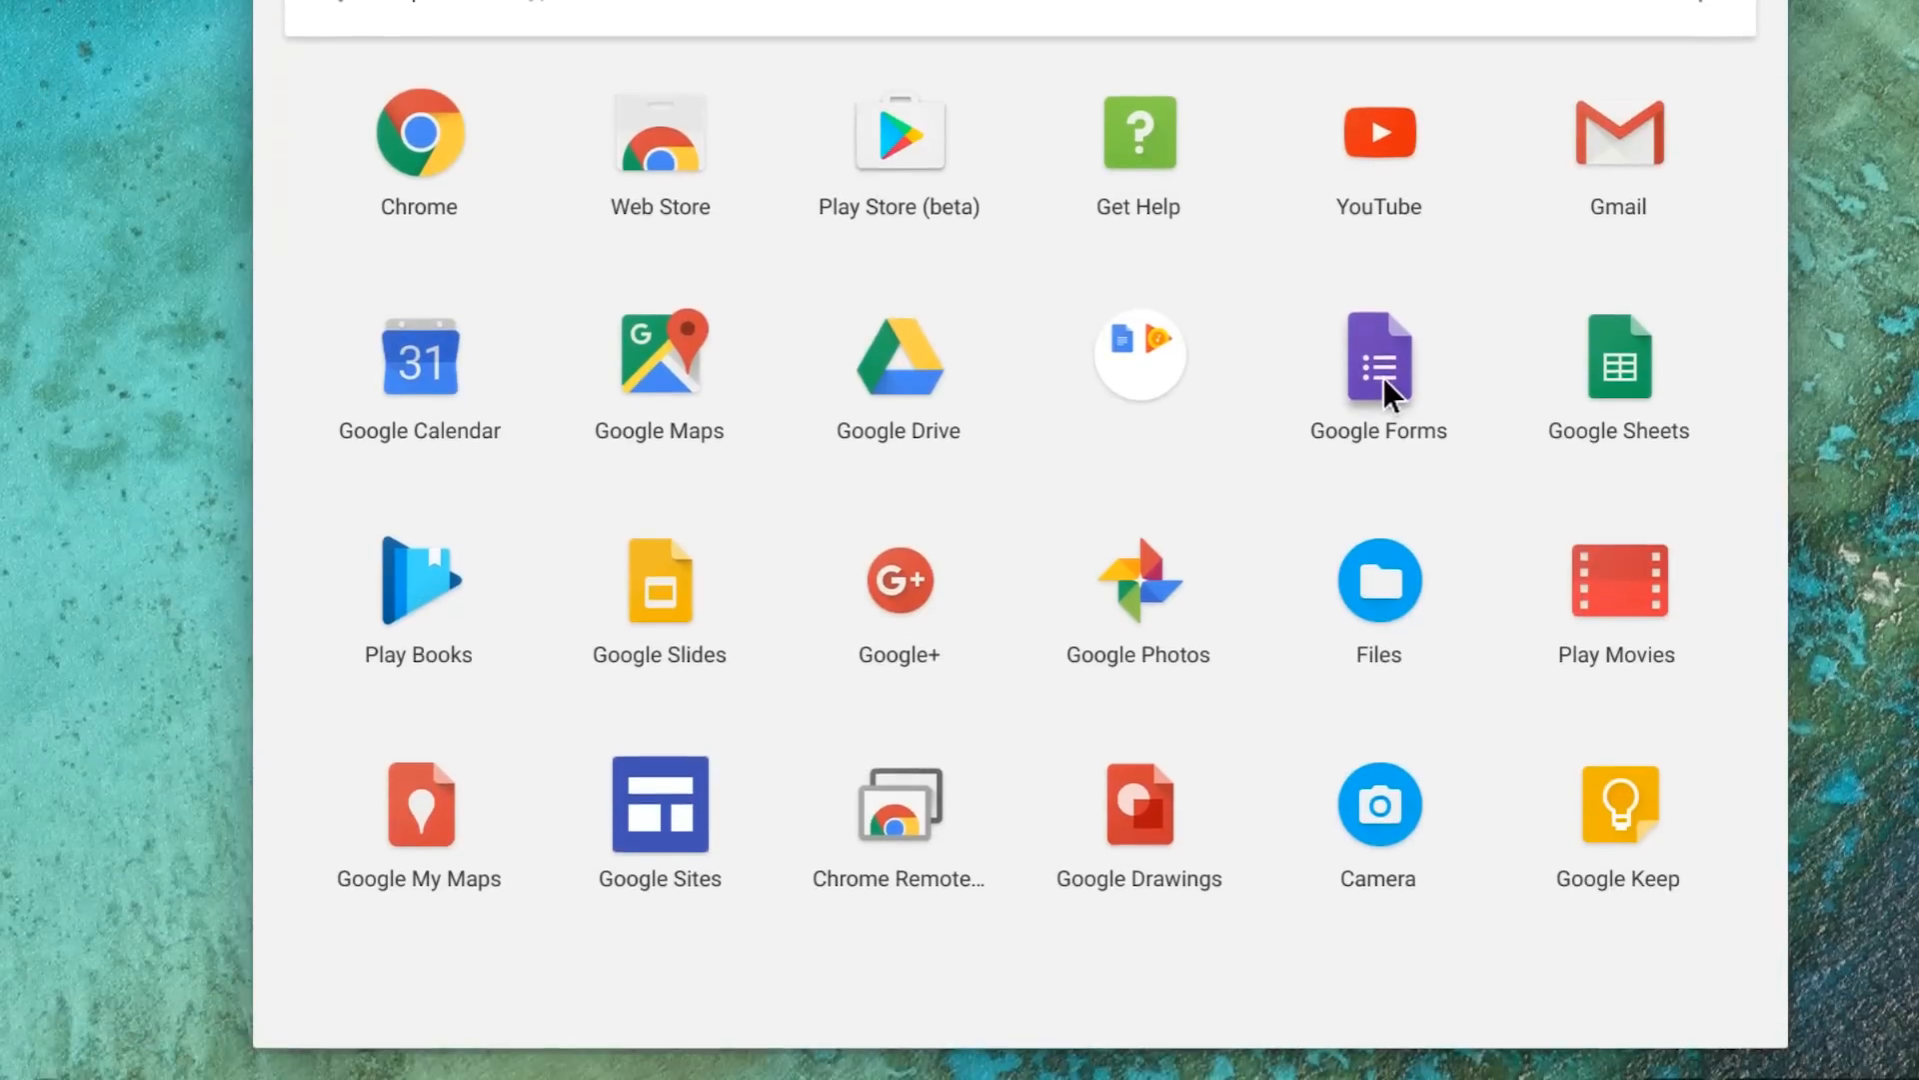
right_click(1378, 358)
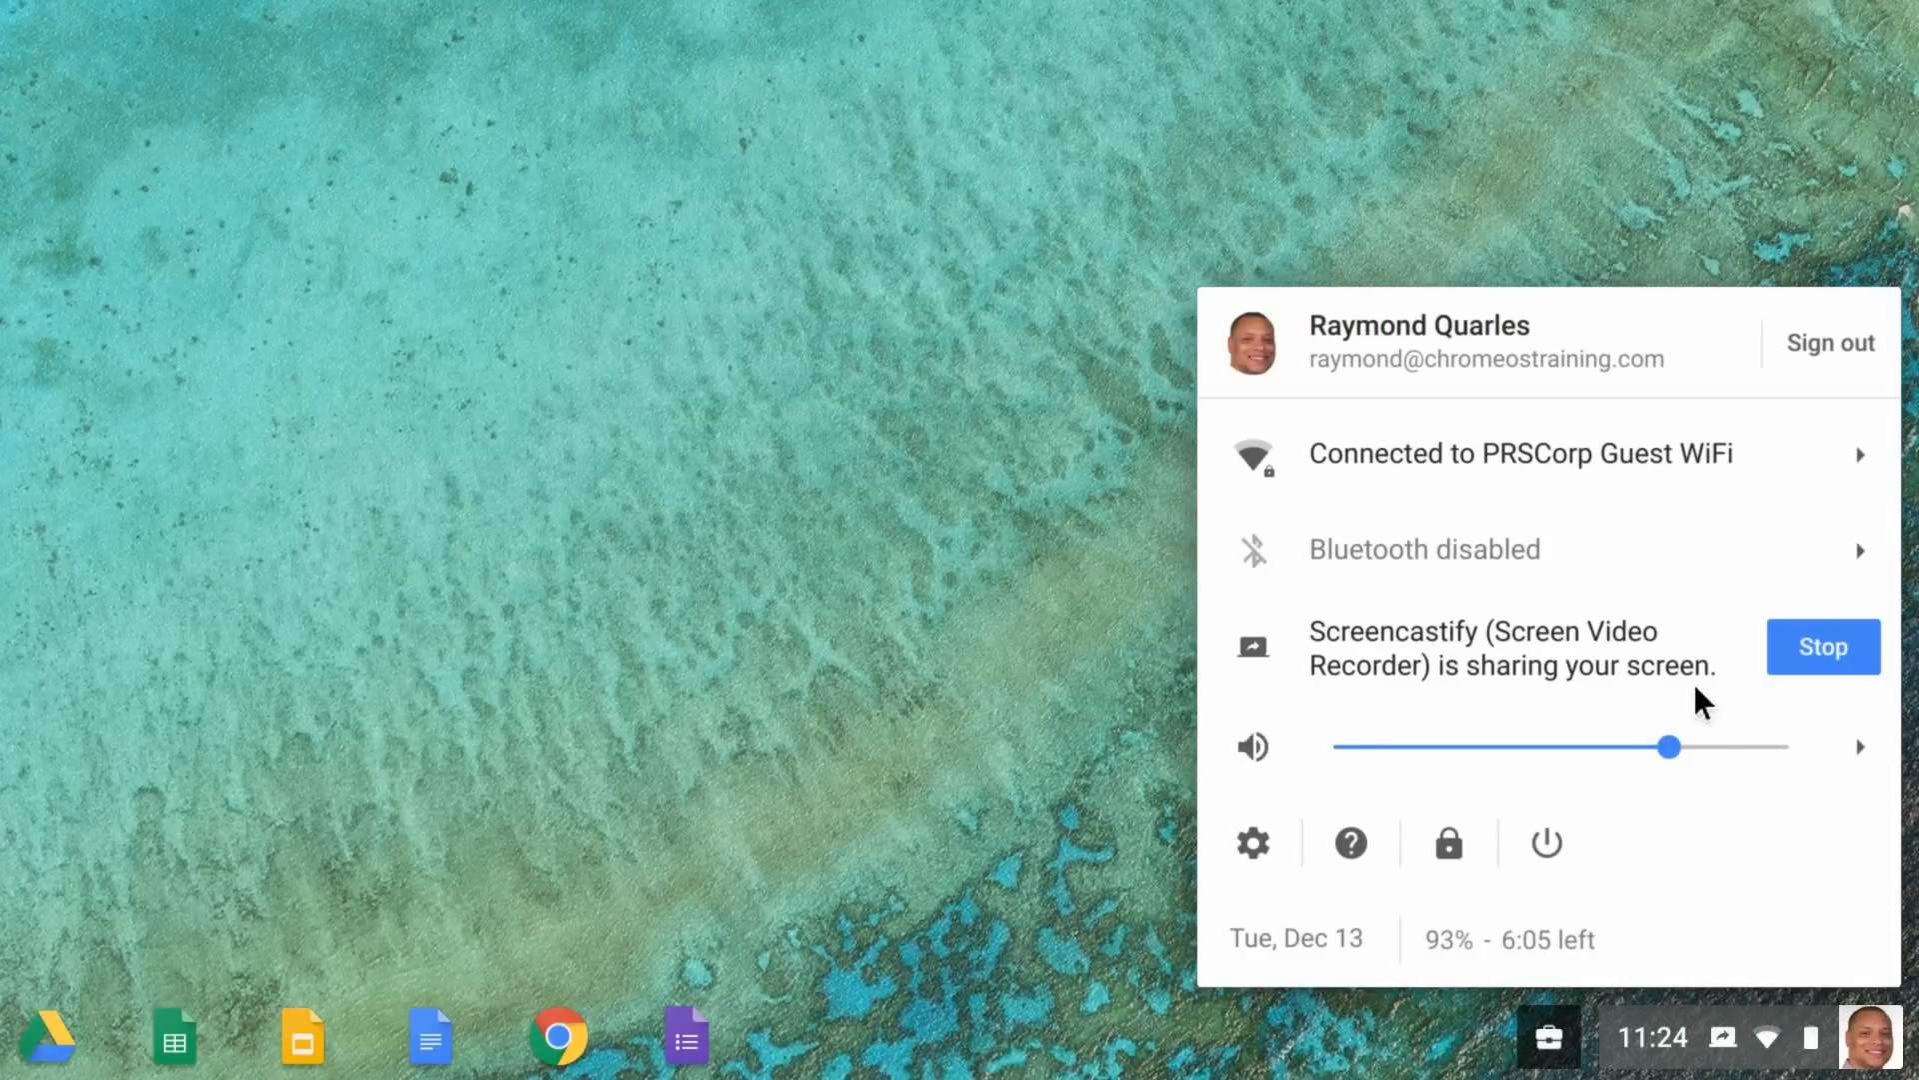
mouse_move(1518, 774)
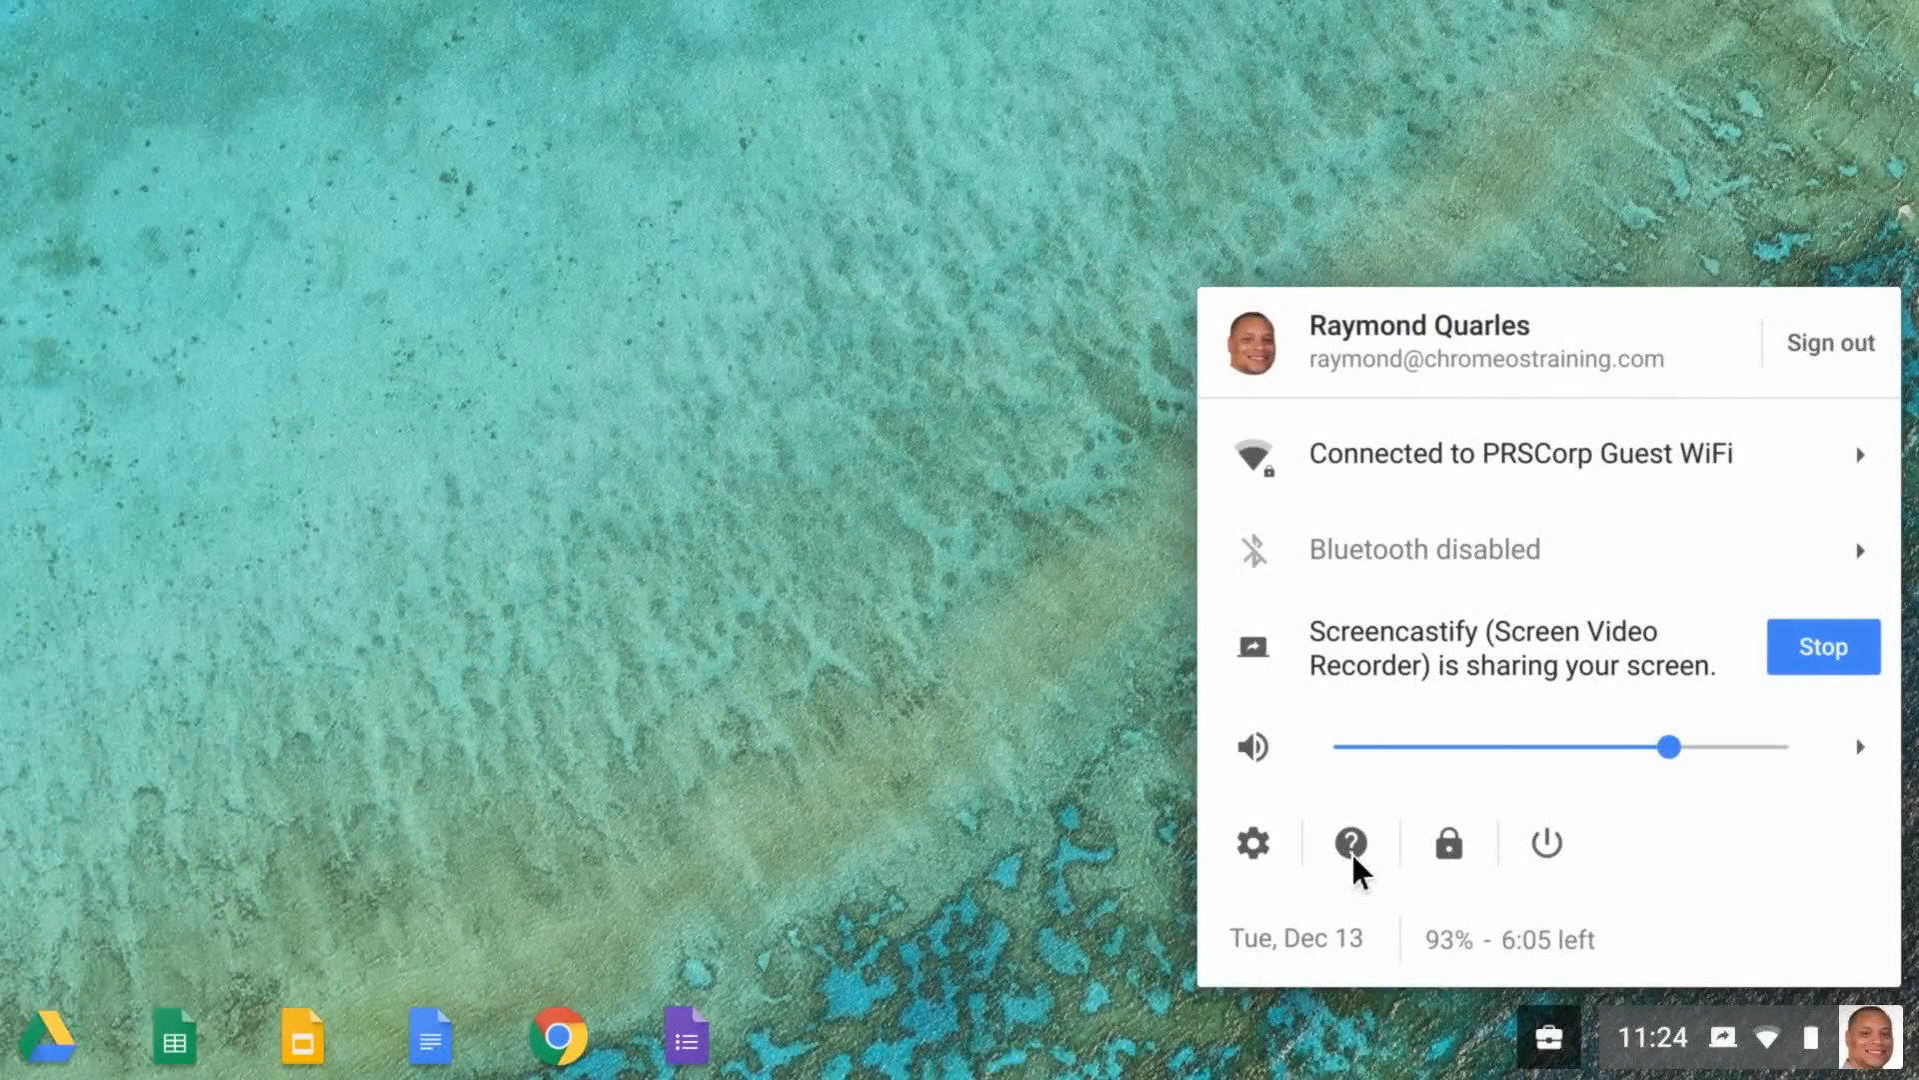
Open the status tray showing account, Wi-Fi, Bluetooth, volume and battery
left_click(1351, 844)
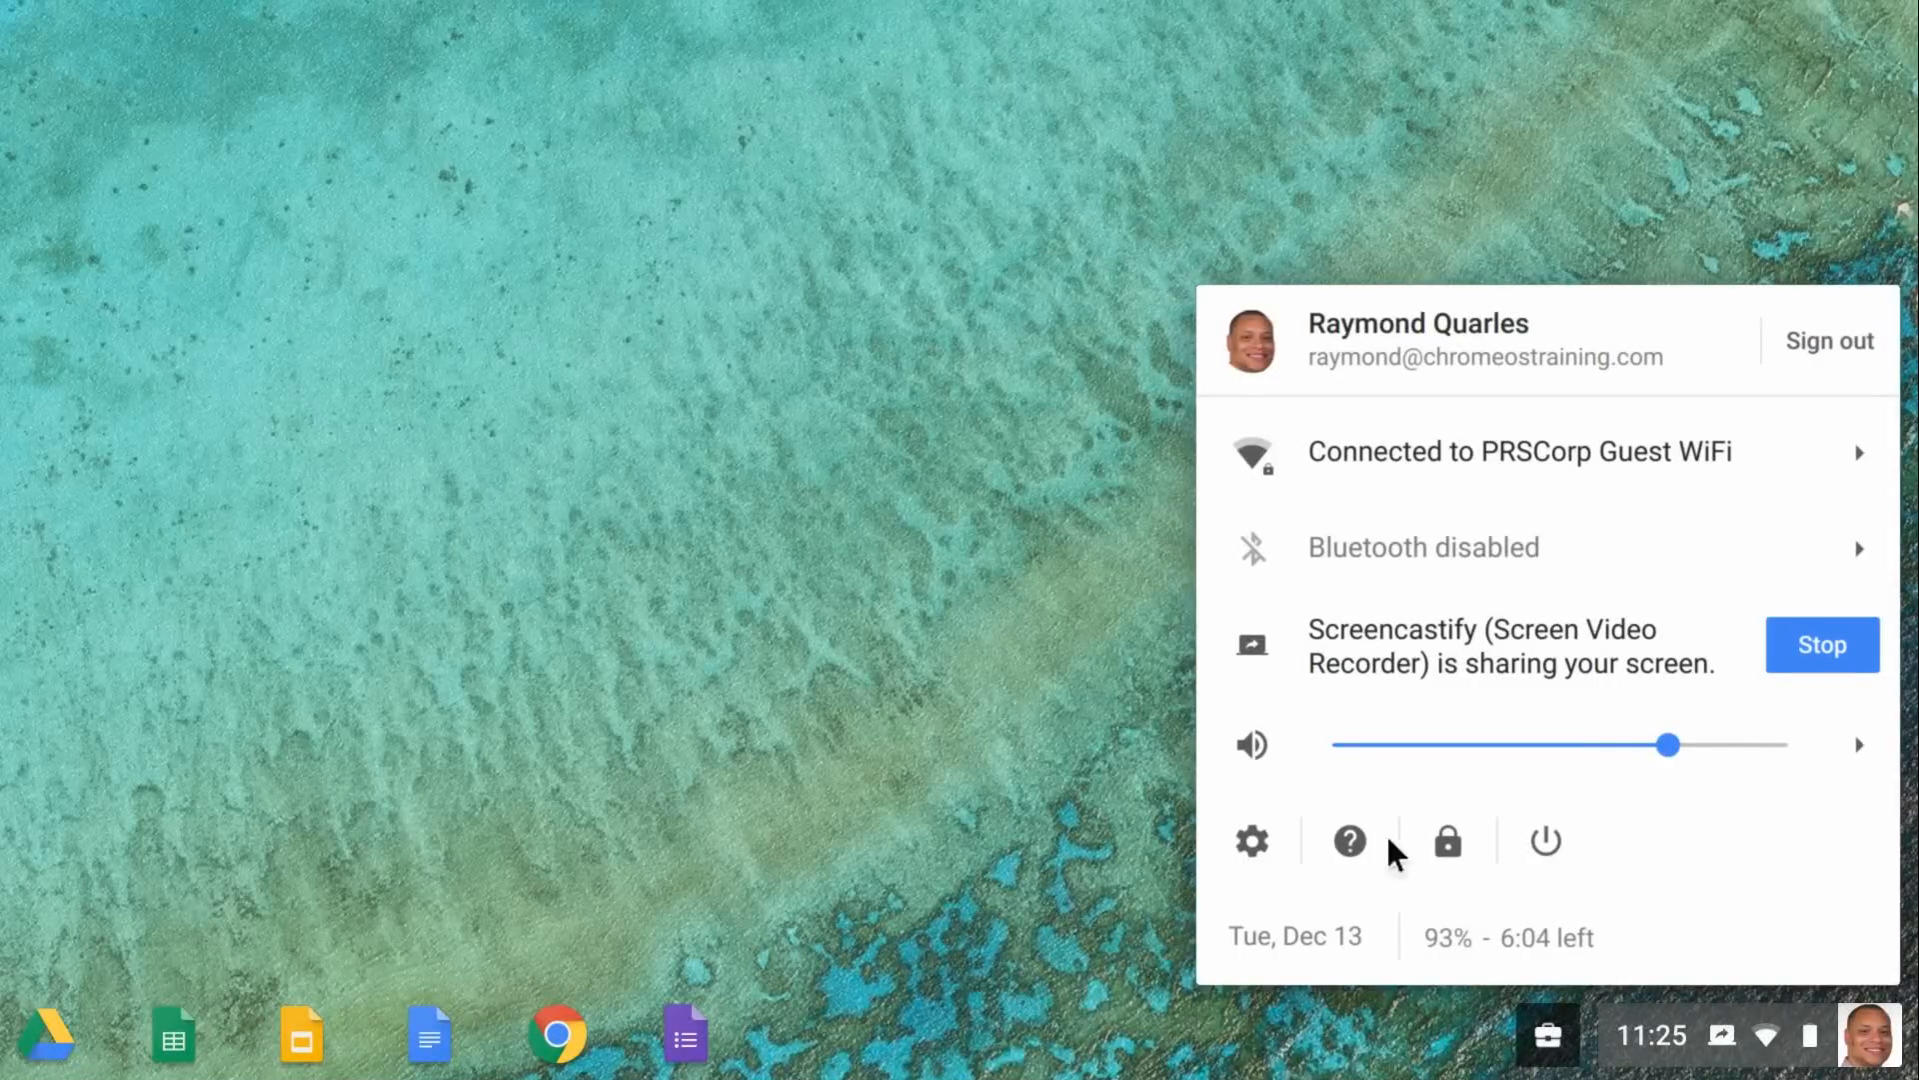
mouse_move(1250, 841)
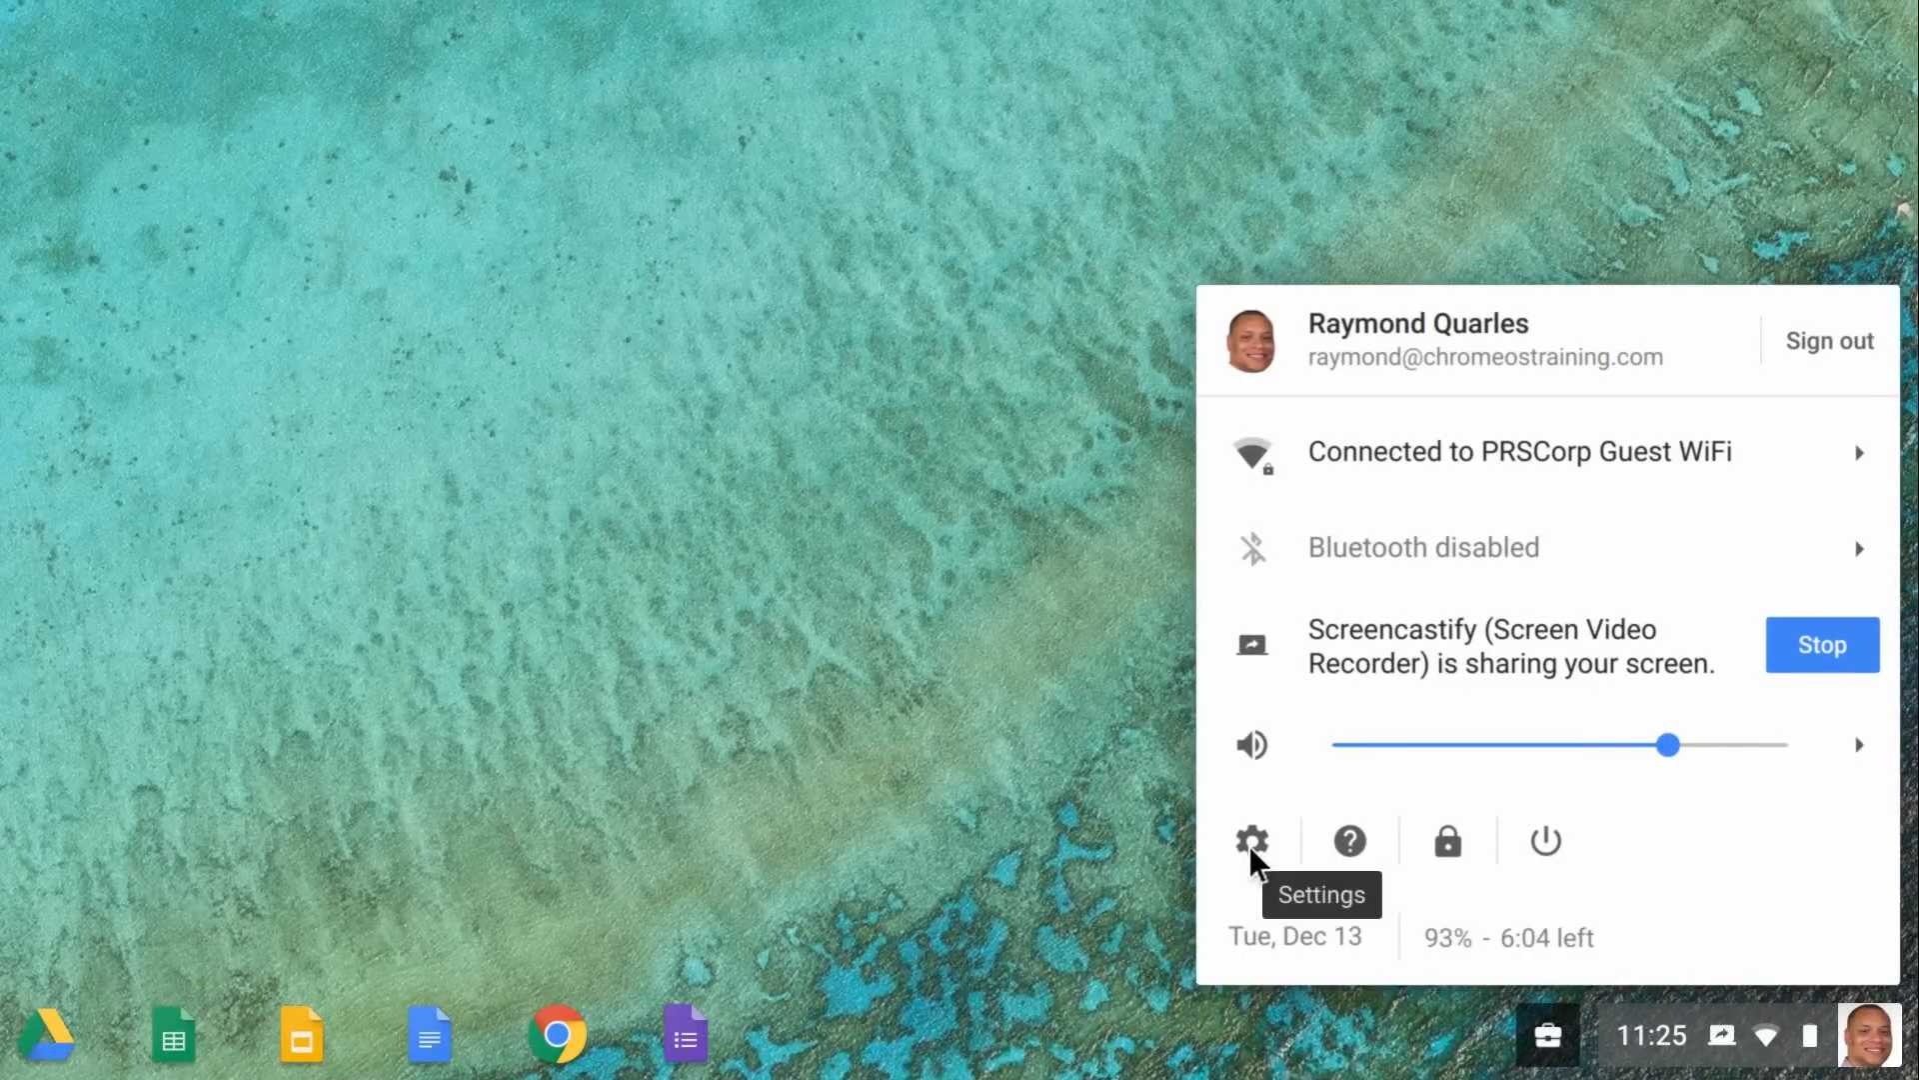
Open Settings and search for 'wallpaper'
left_click(1250, 841)
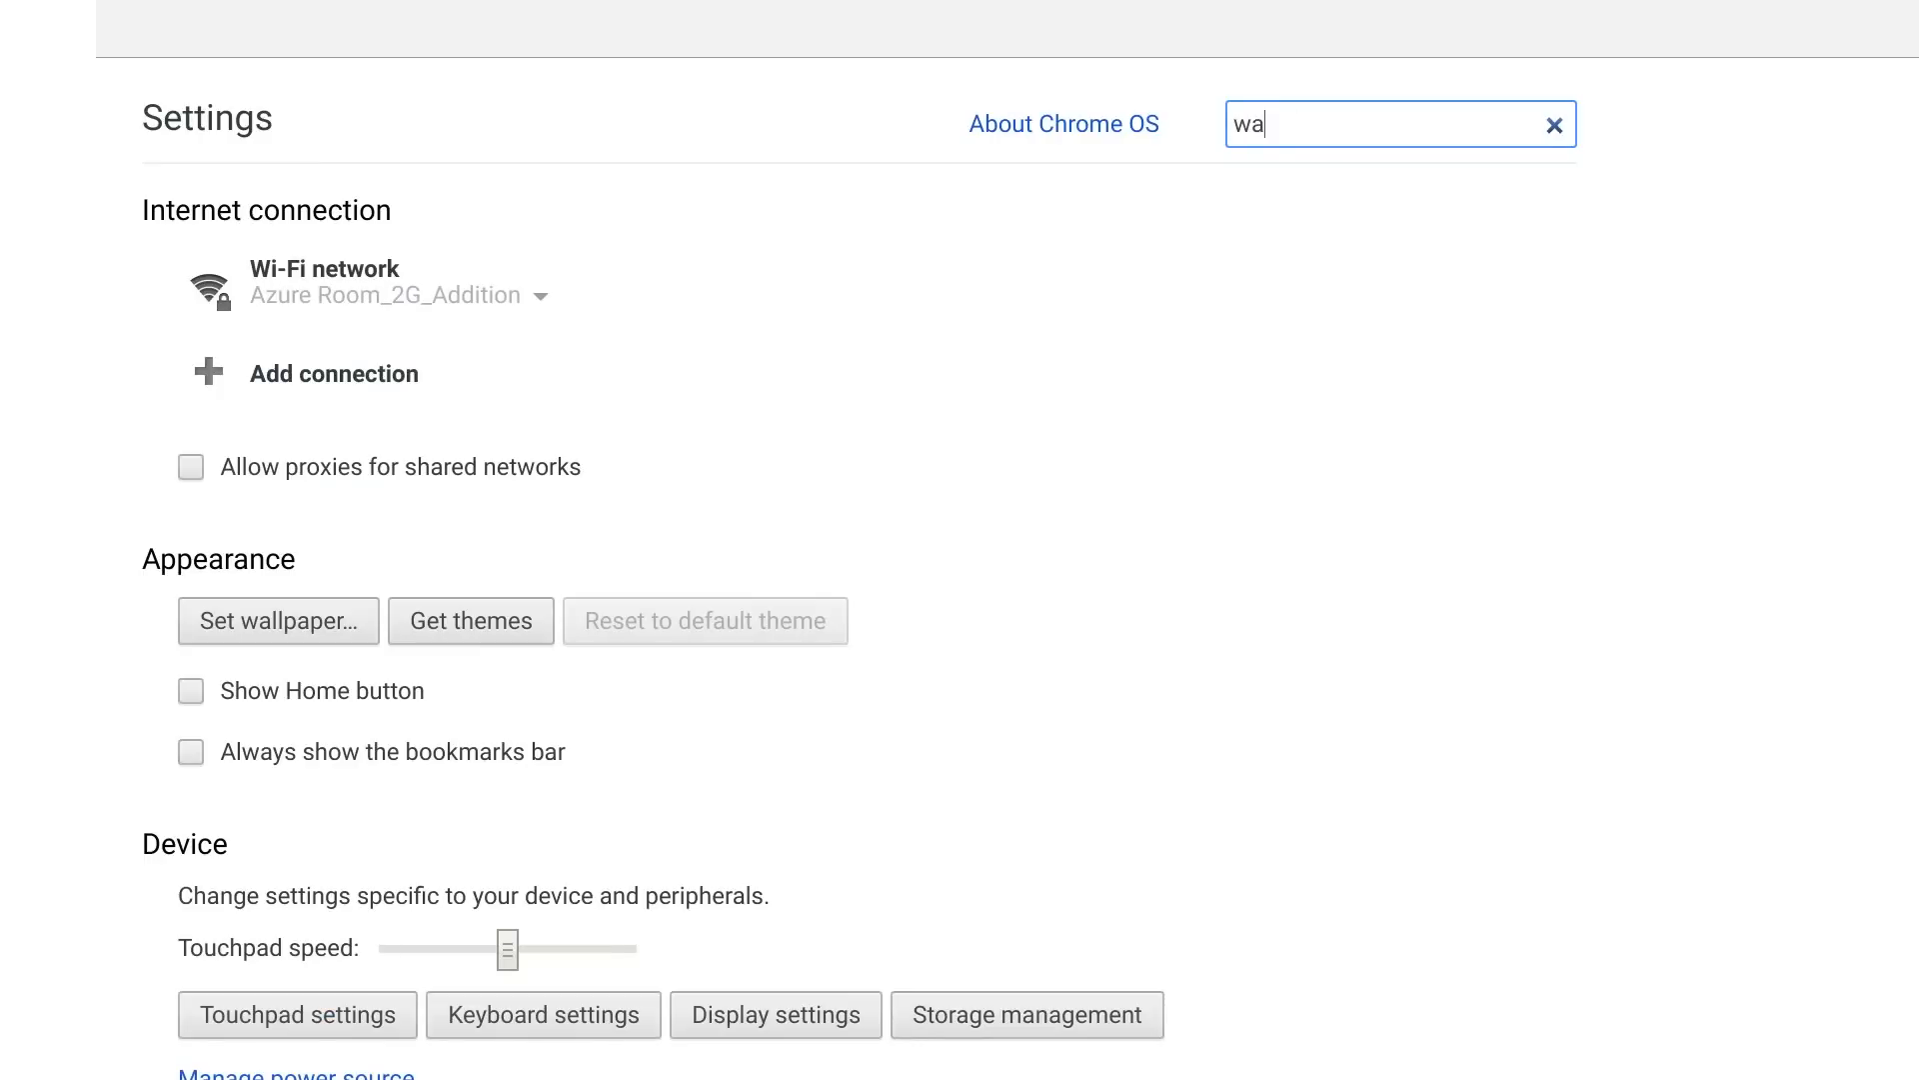
type("llpaper")
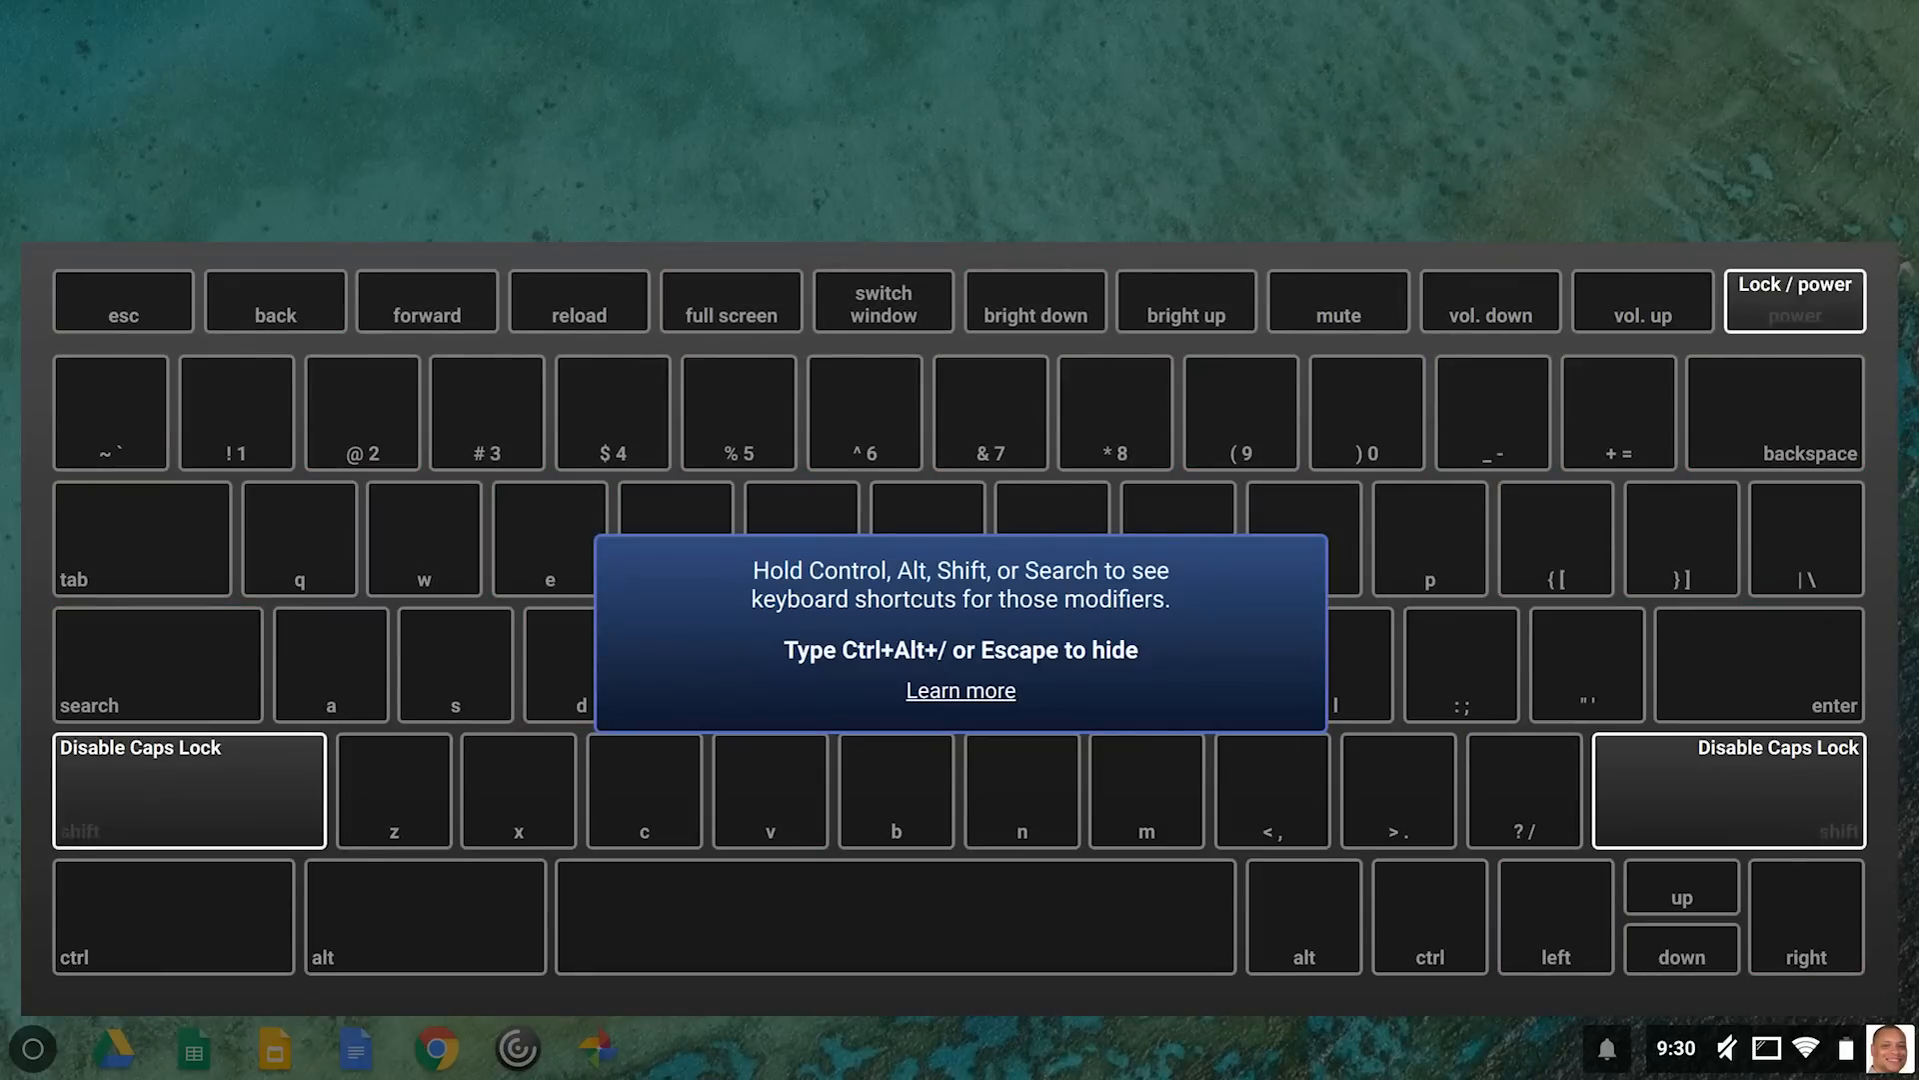
Open the Chromebook Help Center from the keyboard shortcuts overlay's Learn more link
left_click(959, 689)
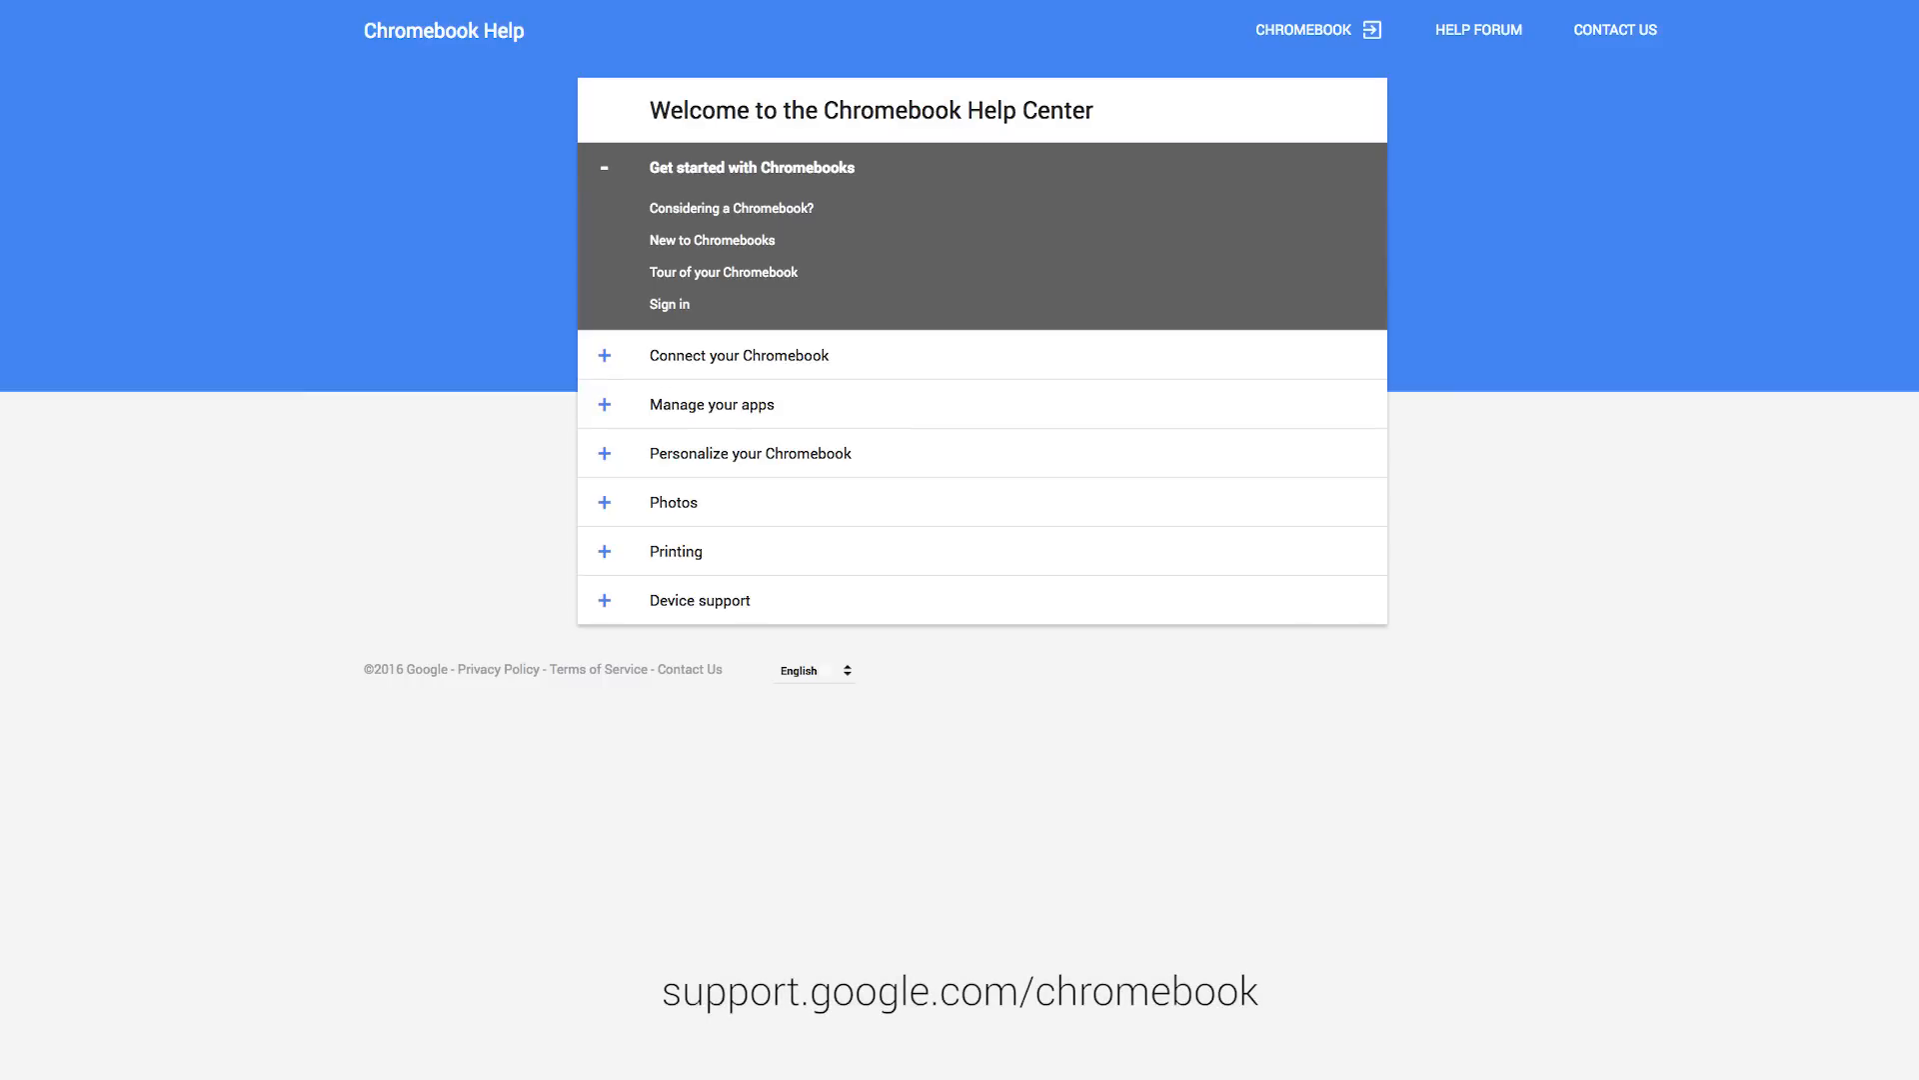